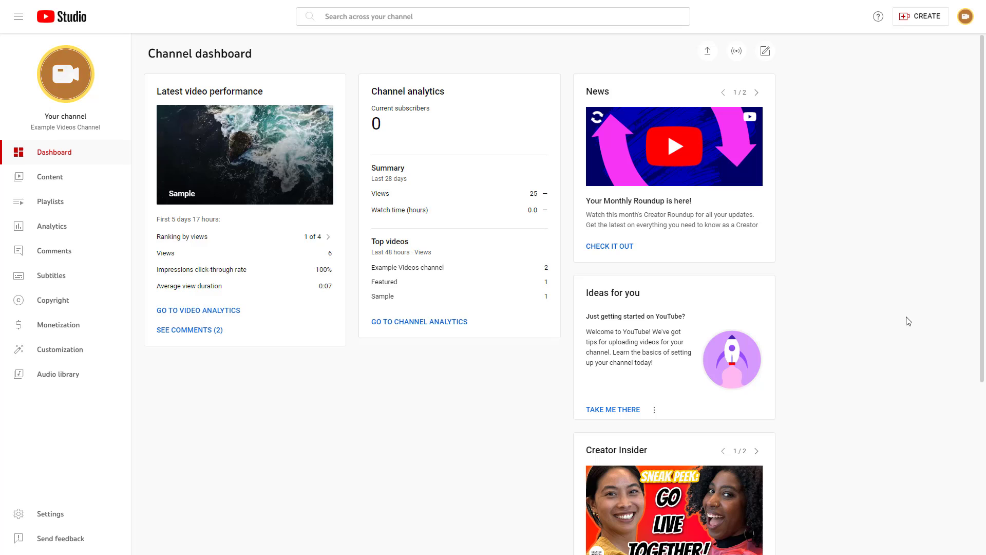
pyautogui.moveTo(837, 174)
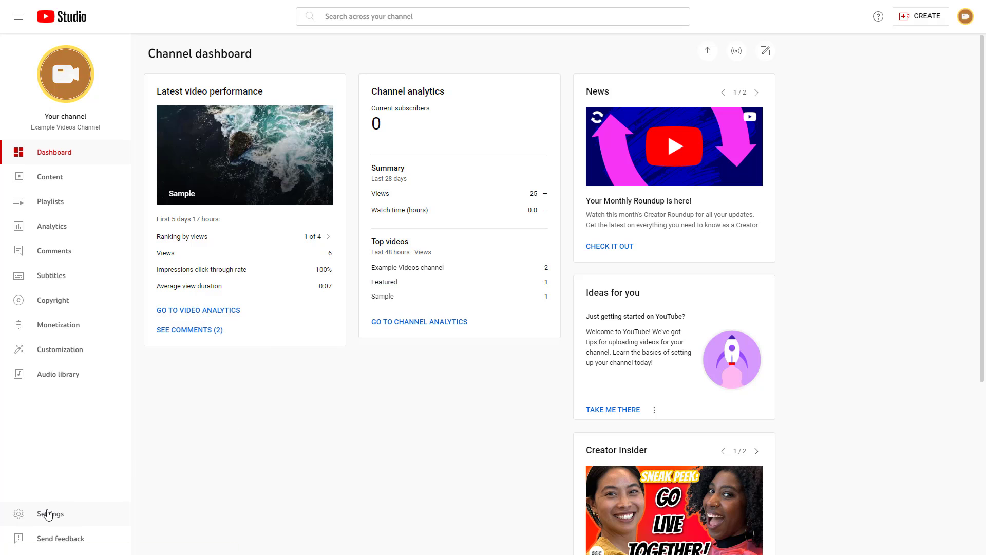
# Step: Show the channel's Feature eligibility settings with the Advanced features requirements expanded
pyautogui.click(50, 513)
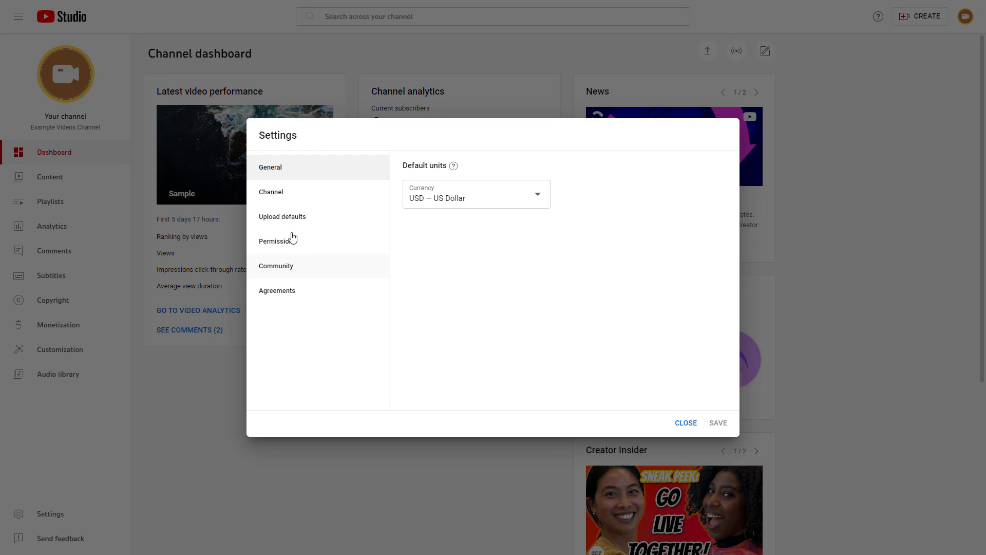
pyautogui.click(270, 192)
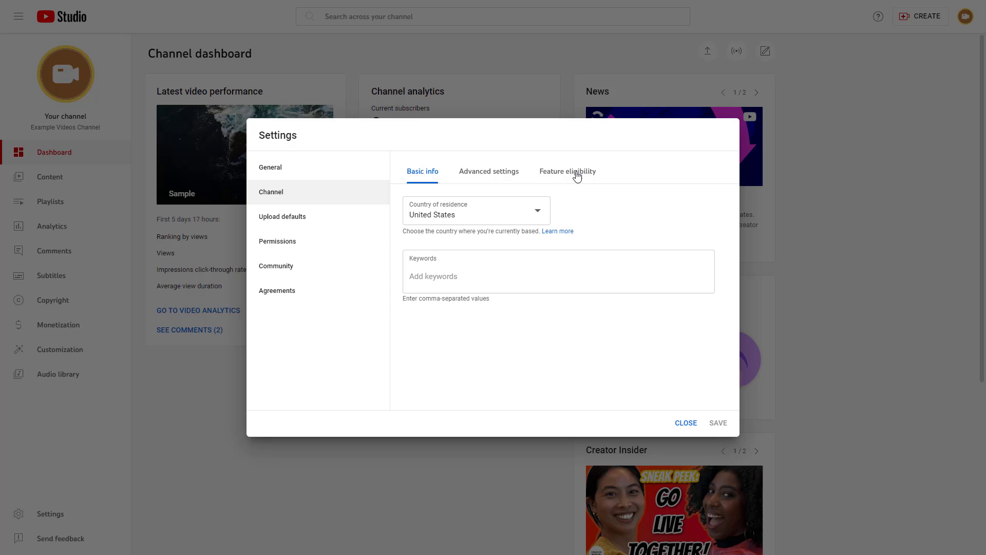
pyautogui.click(567, 171)
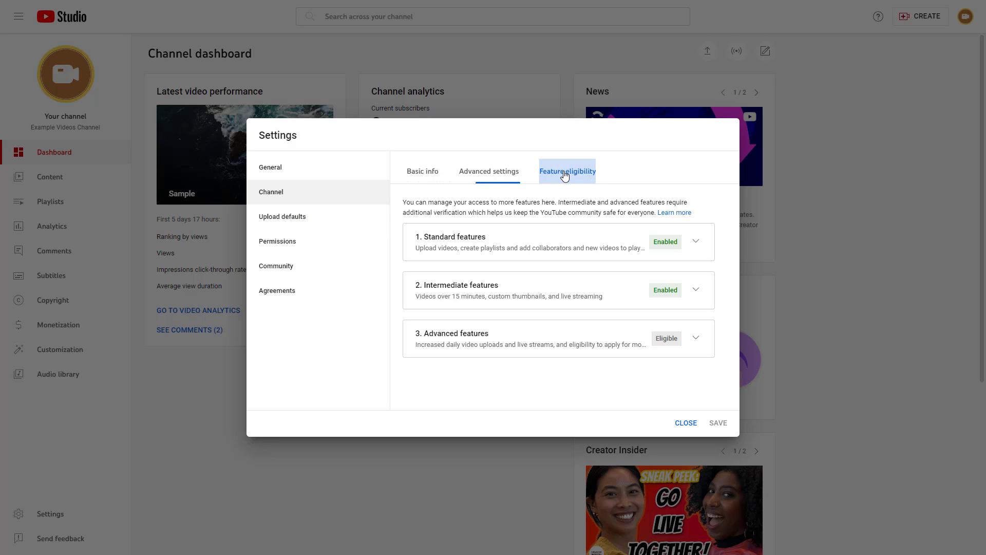
pyautogui.click(567, 172)
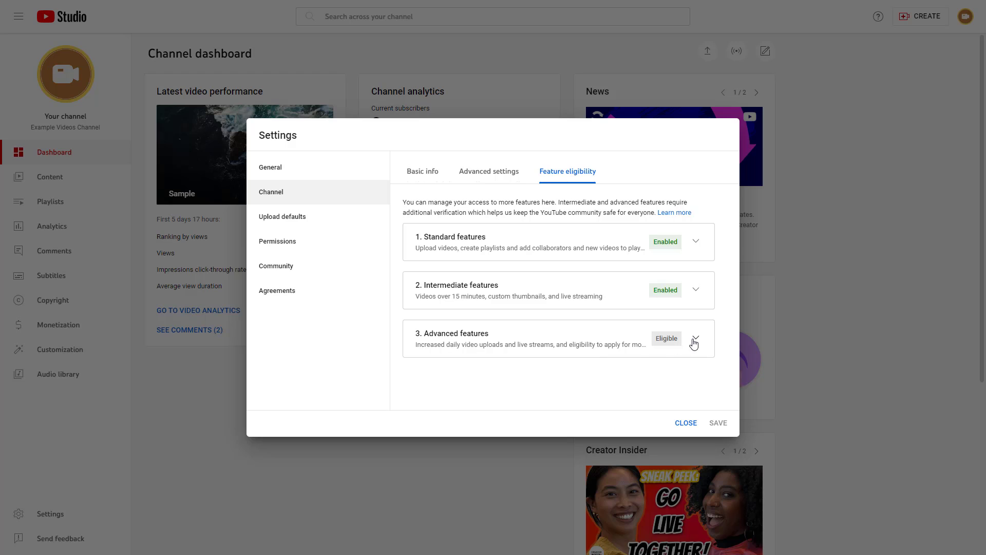
pyautogui.click(694, 343)
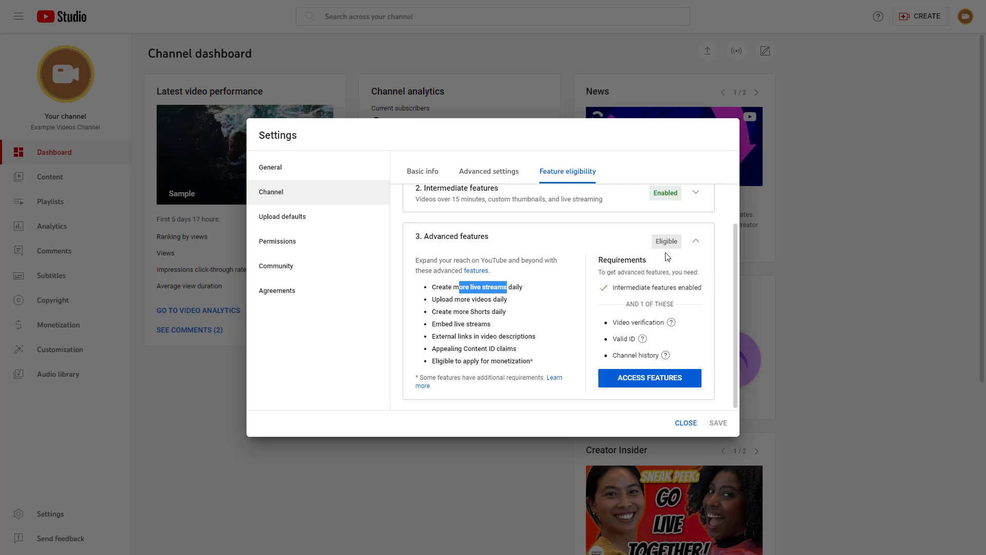
pyautogui.moveTo(628, 362)
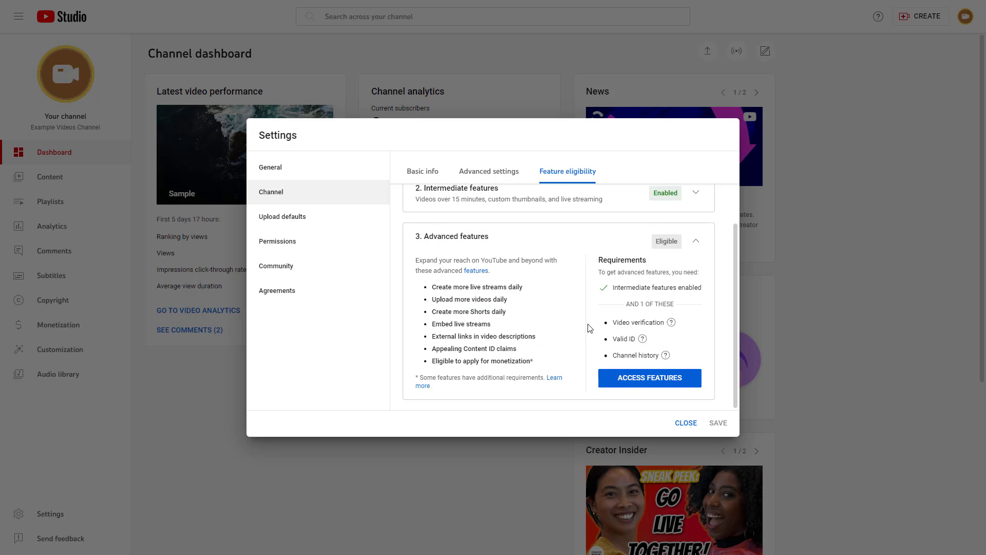
pyautogui.moveTo(660, 322)
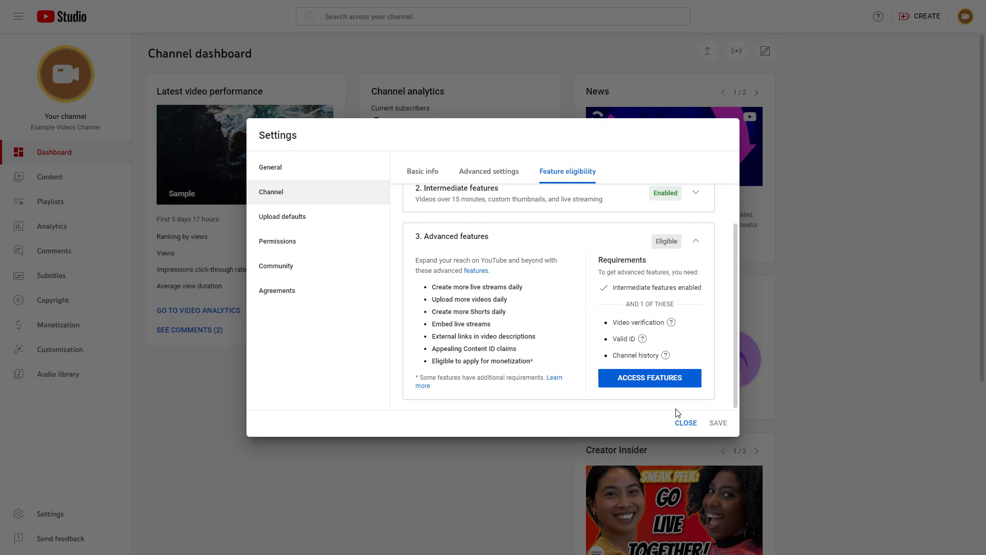
pyautogui.moveTo(532, 315)
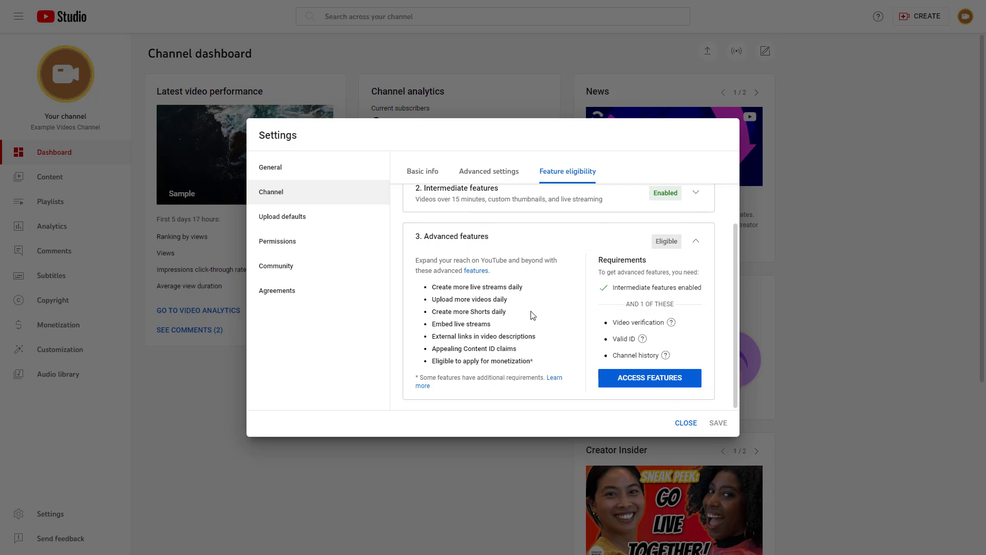
pyautogui.moveTo(686, 429)
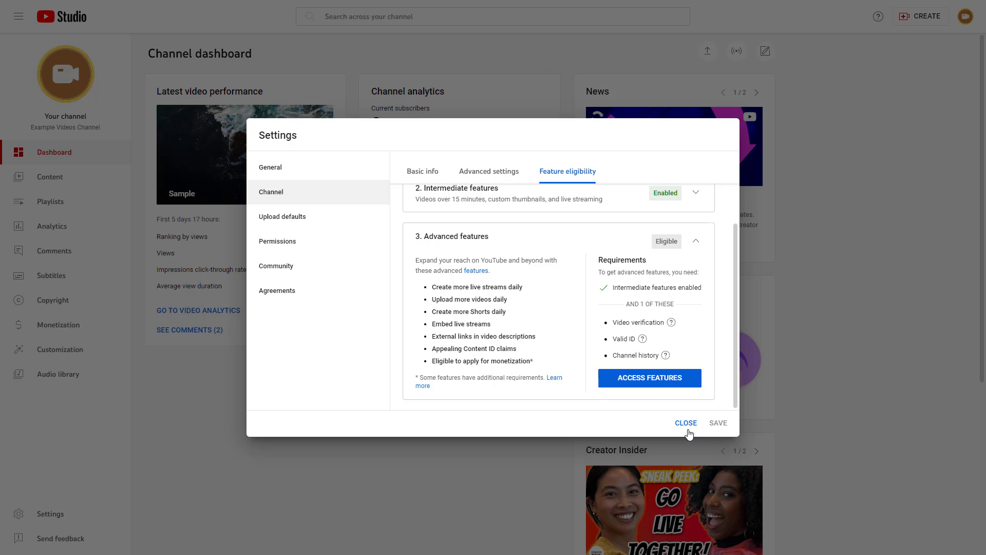
# Step: Close the Settings dialog without saving and bring up the Create content options
pyautogui.click(685, 423)
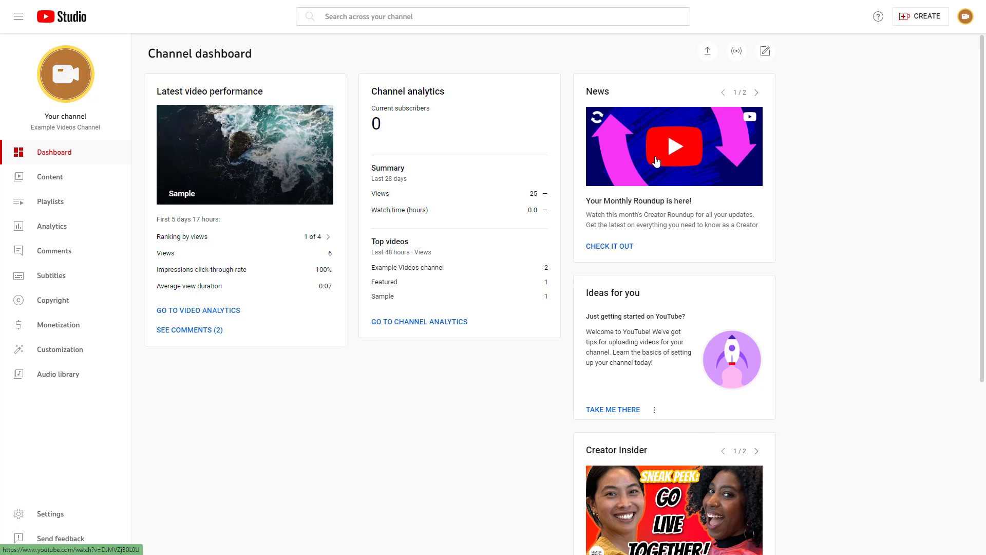
pyautogui.moveTo(736, 51)
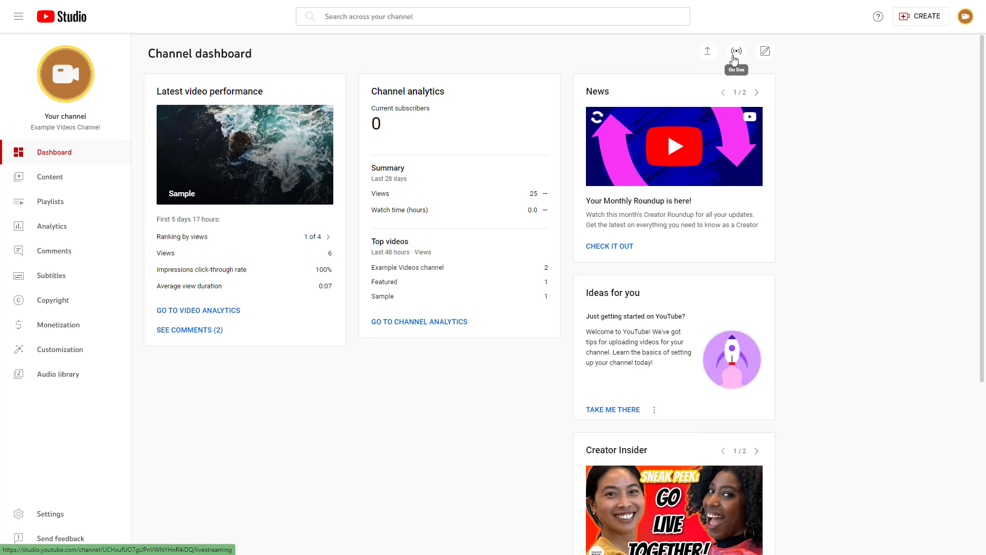
pyautogui.moveTo(912, 20)
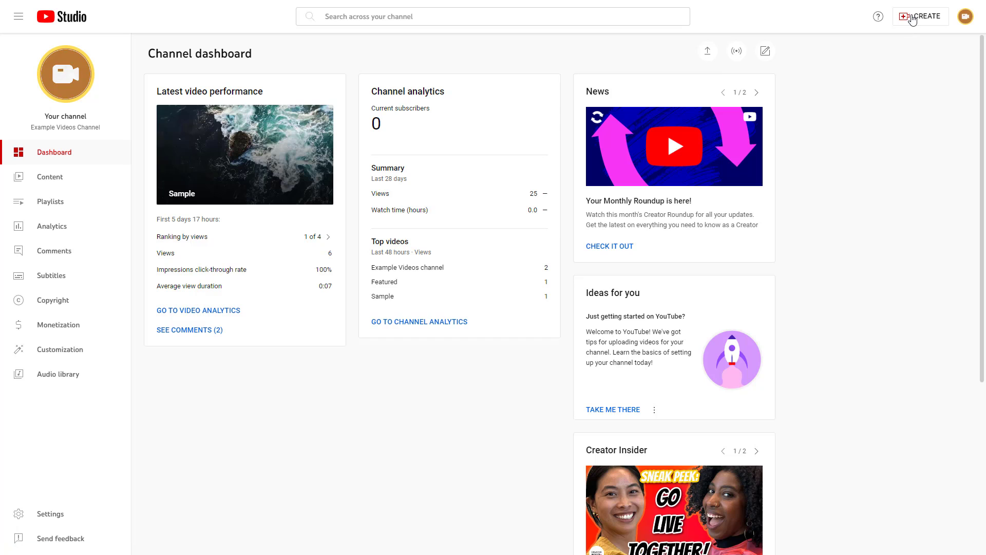
pyautogui.click(924, 16)
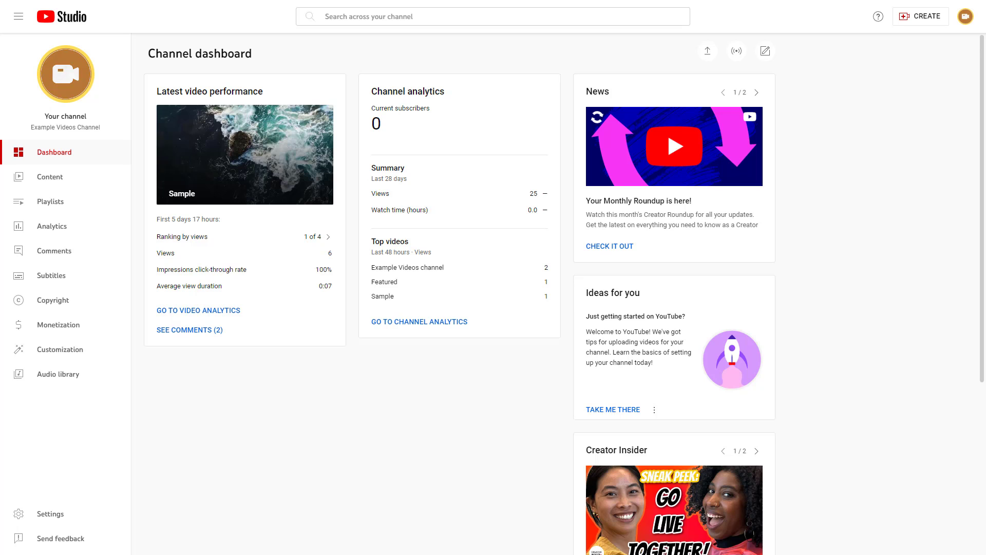
pyautogui.click(736, 50)
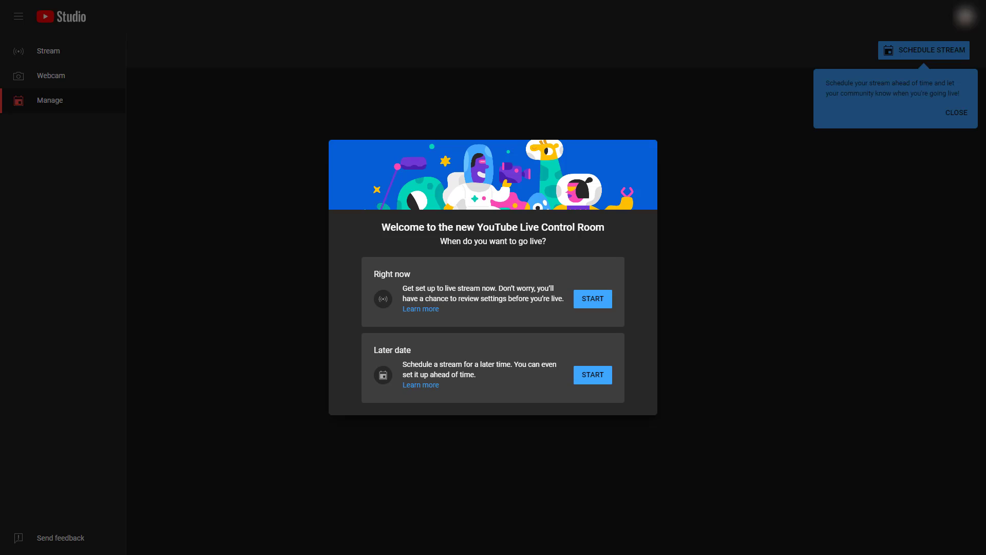
pyautogui.moveTo(775, 266)
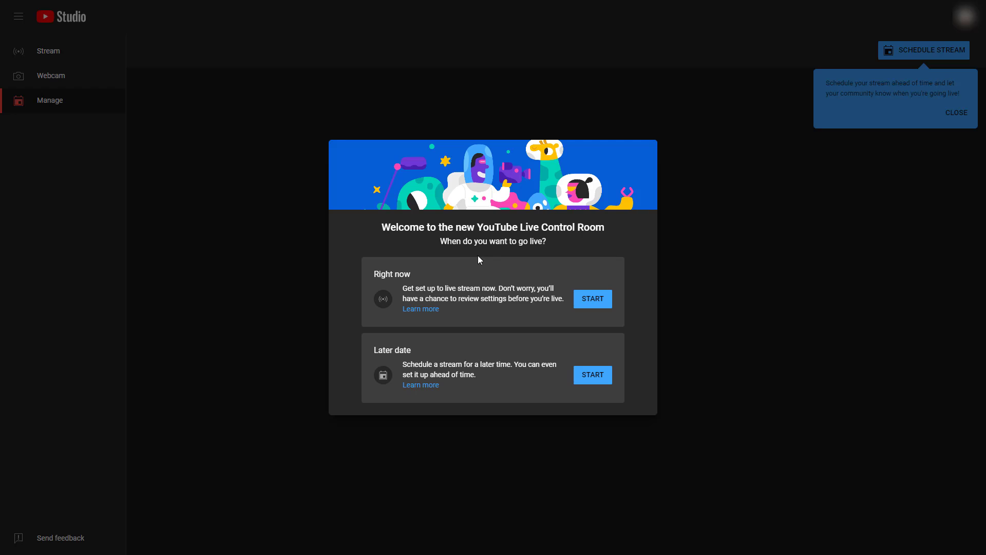
pyautogui.moveTo(391, 296)
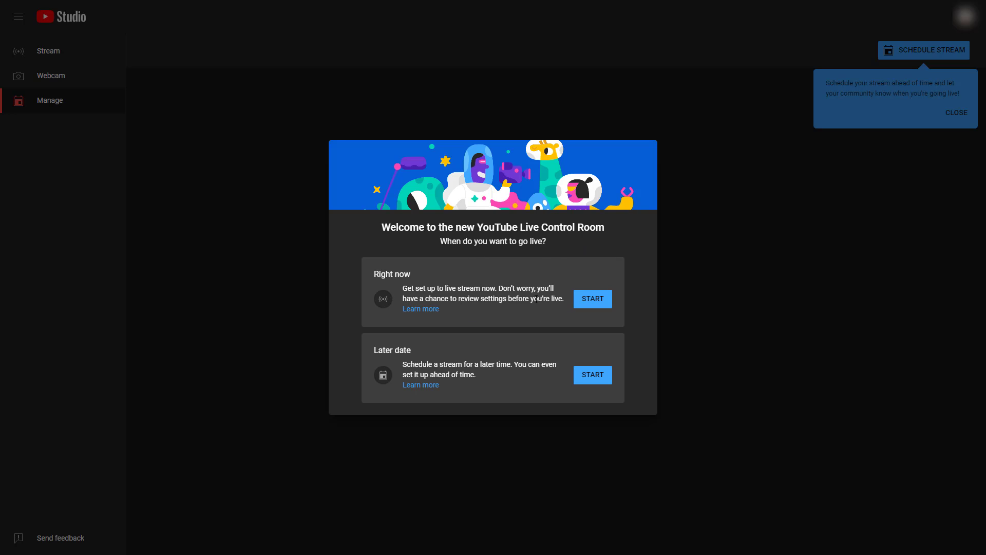
pyautogui.moveTo(415, 357)
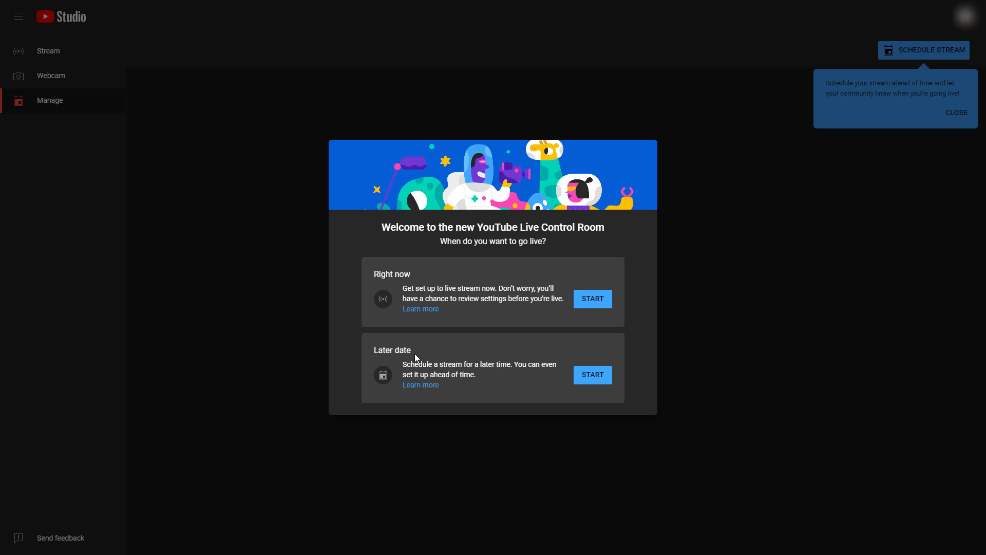
pyautogui.moveTo(511, 383)
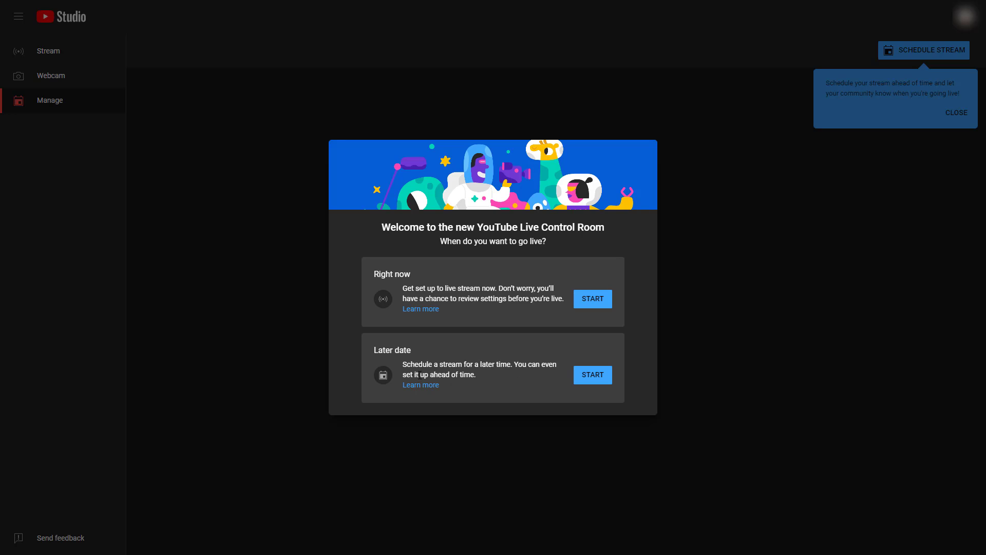
pyautogui.moveTo(590, 375)
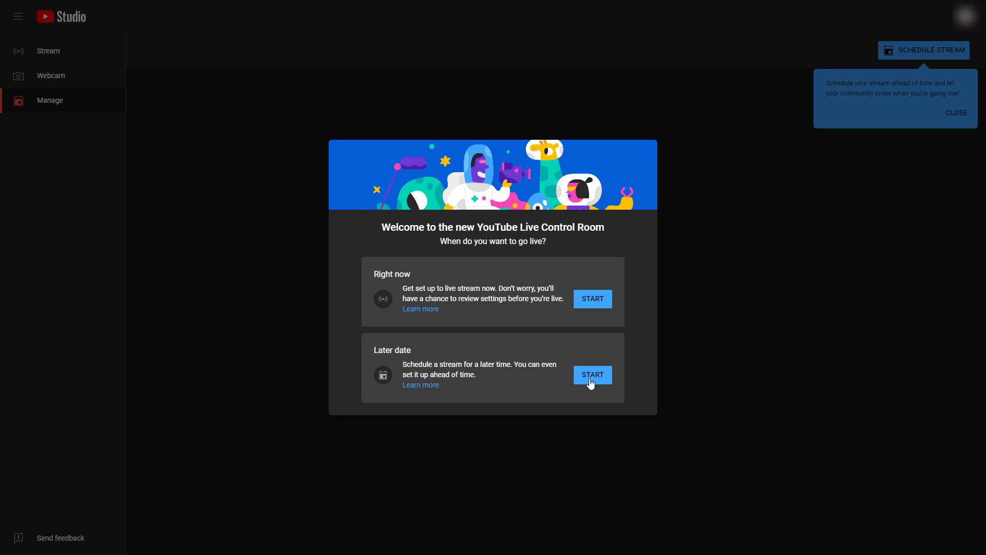
pyautogui.moveTo(606, 299)
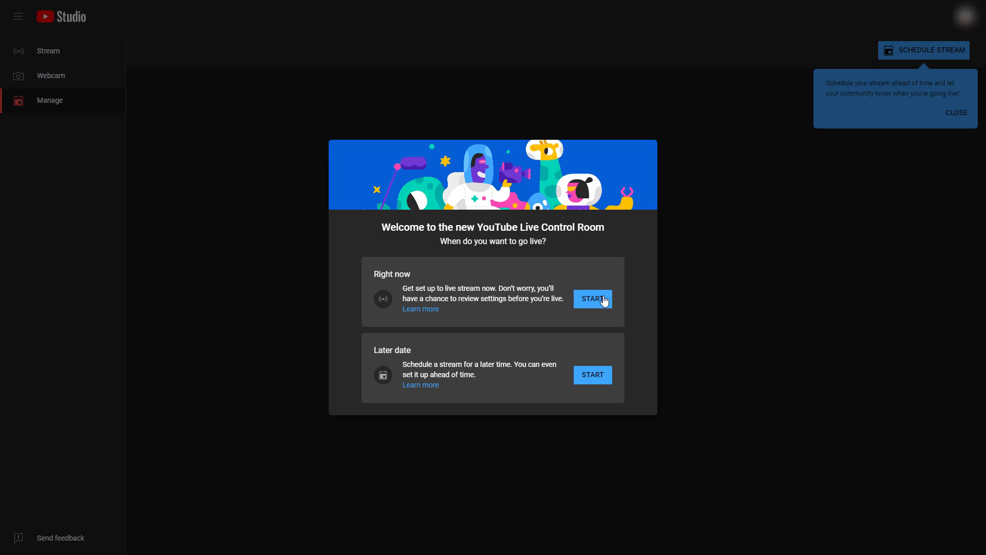
# Step: Choose to go live right now, reaching the stream type choice
pyautogui.click(592, 299)
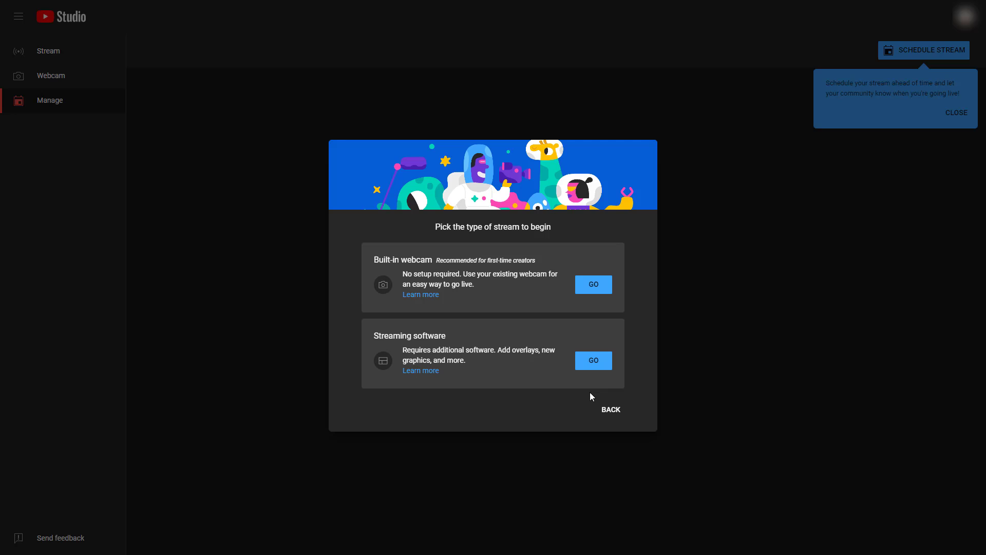
pyautogui.moveTo(420, 294)
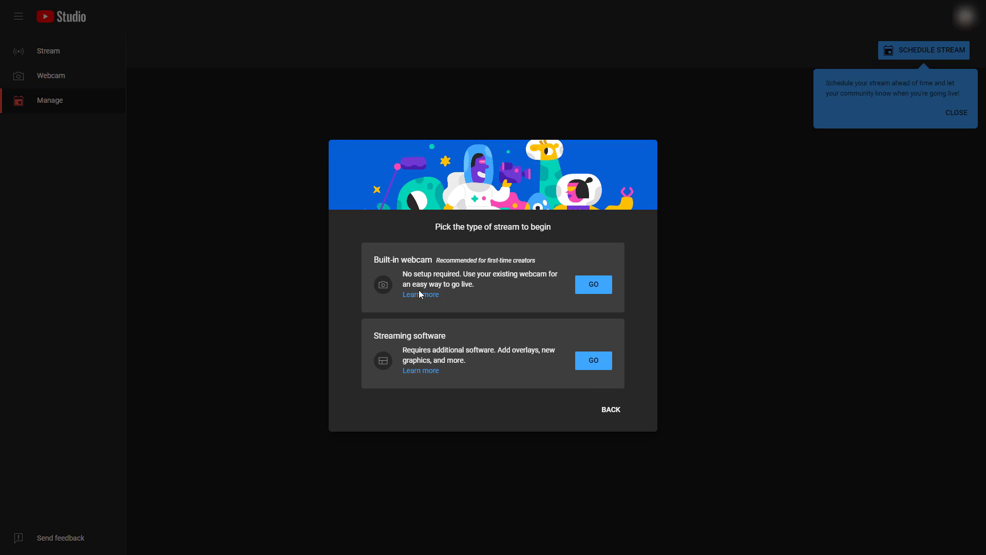
pyautogui.moveTo(495, 341)
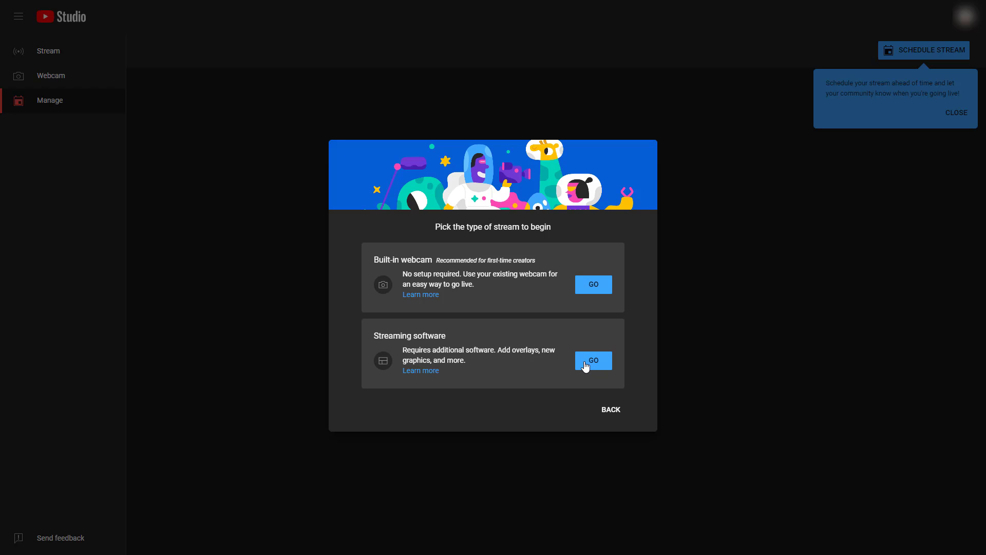
pyautogui.moveTo(590, 287)
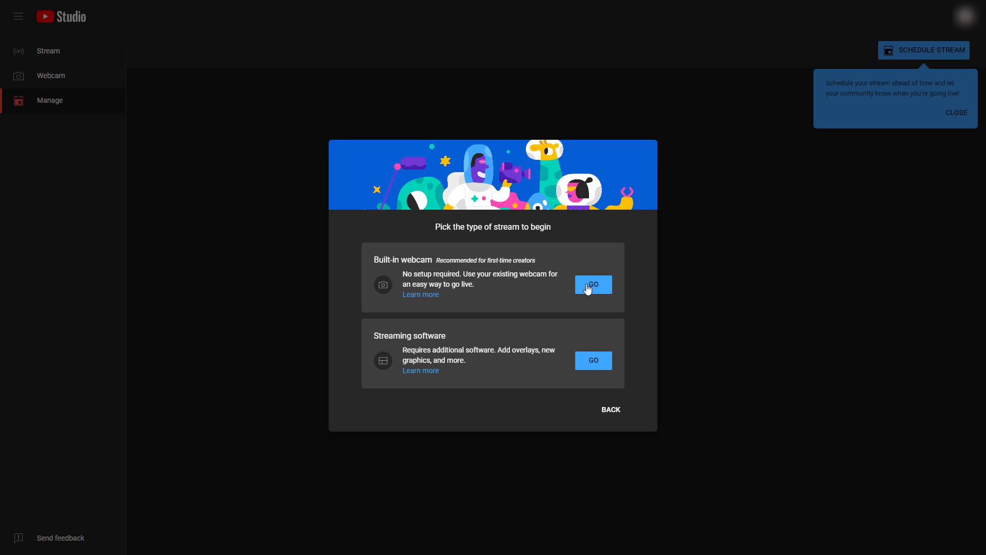
# Step: Choose the built-in webcam stream, allow camera and microphone access, and dismiss the settings tip
pyautogui.click(592, 284)
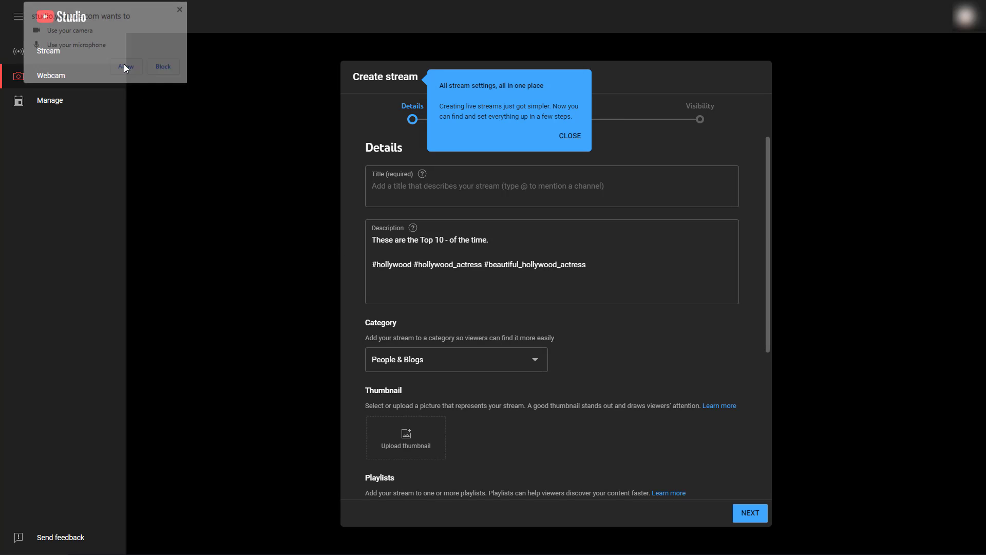
pyautogui.click(126, 66)
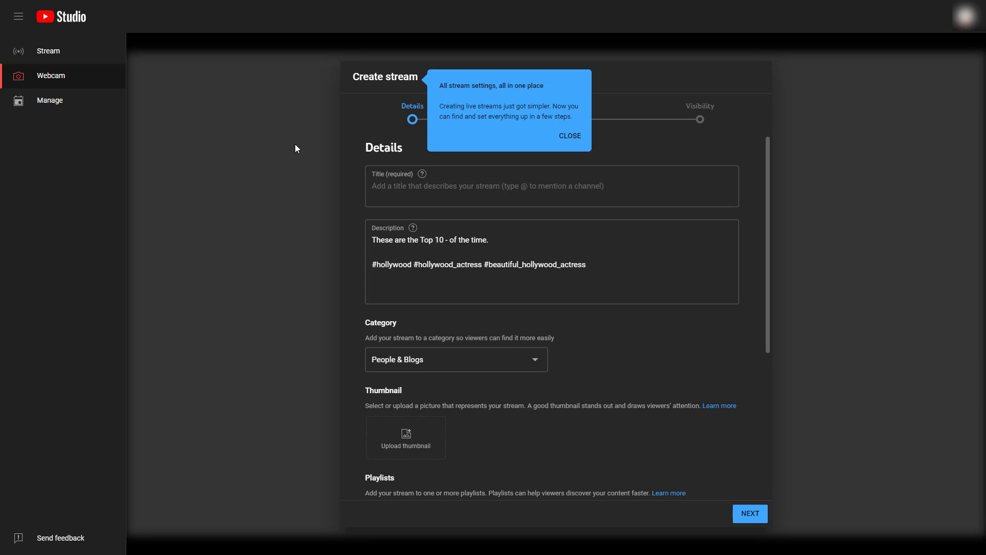
pyautogui.moveTo(517, 160)
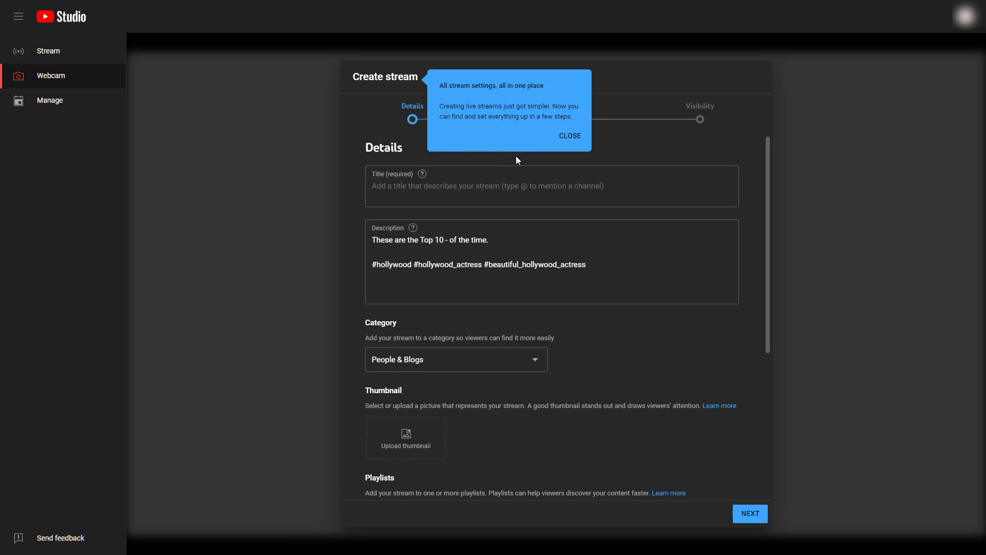
pyautogui.click(568, 136)
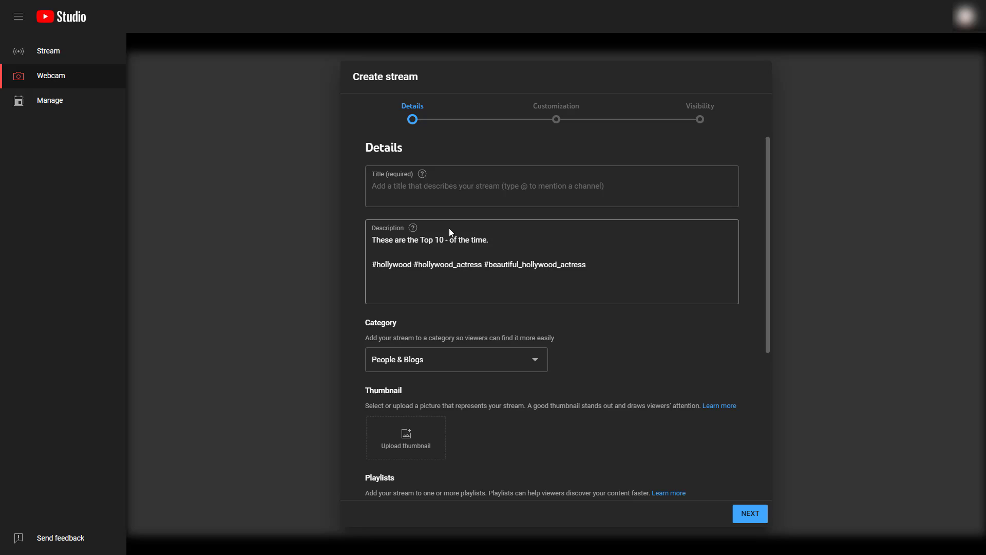
pyautogui.moveTo(54, 114)
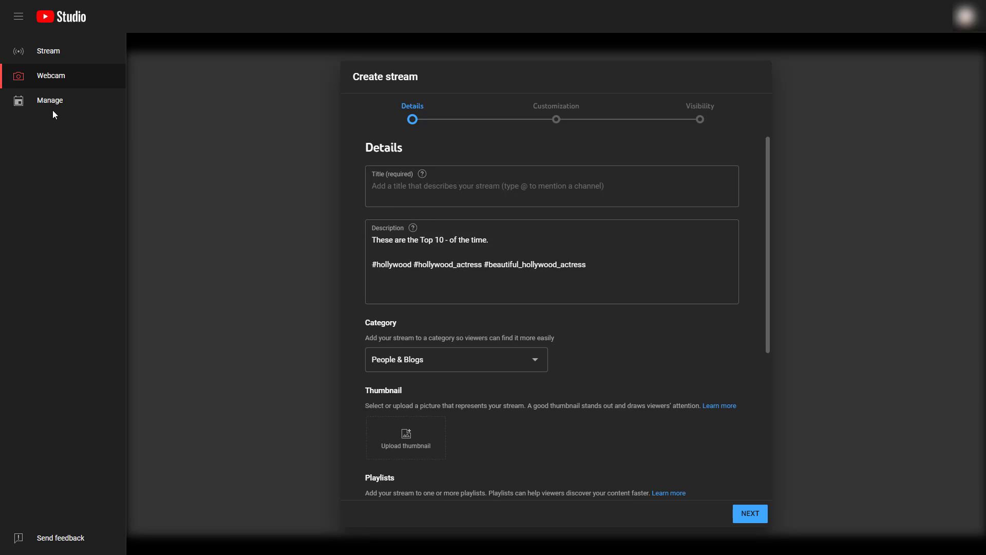
pyautogui.moveTo(40, 67)
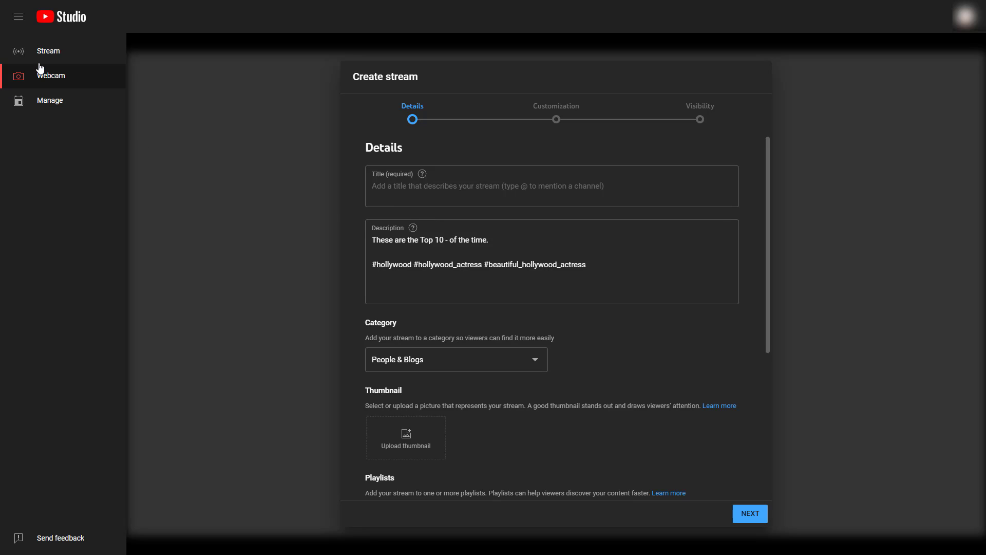
pyautogui.moveTo(82, 203)
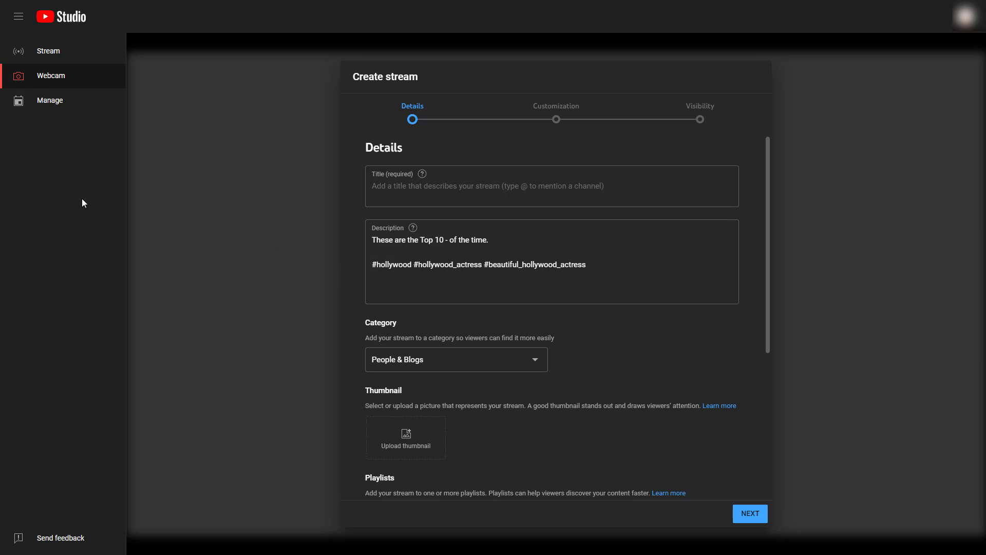
pyautogui.moveTo(230, 255)
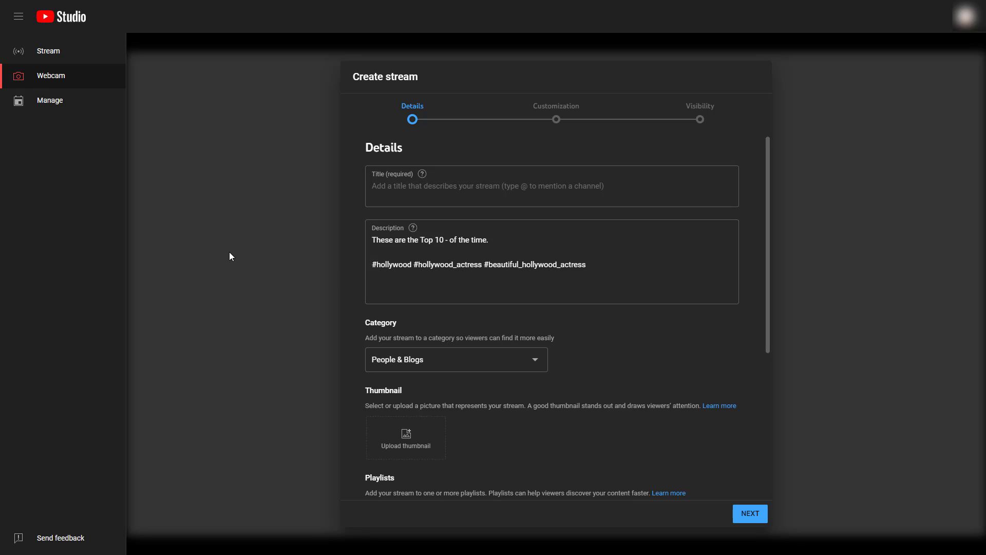